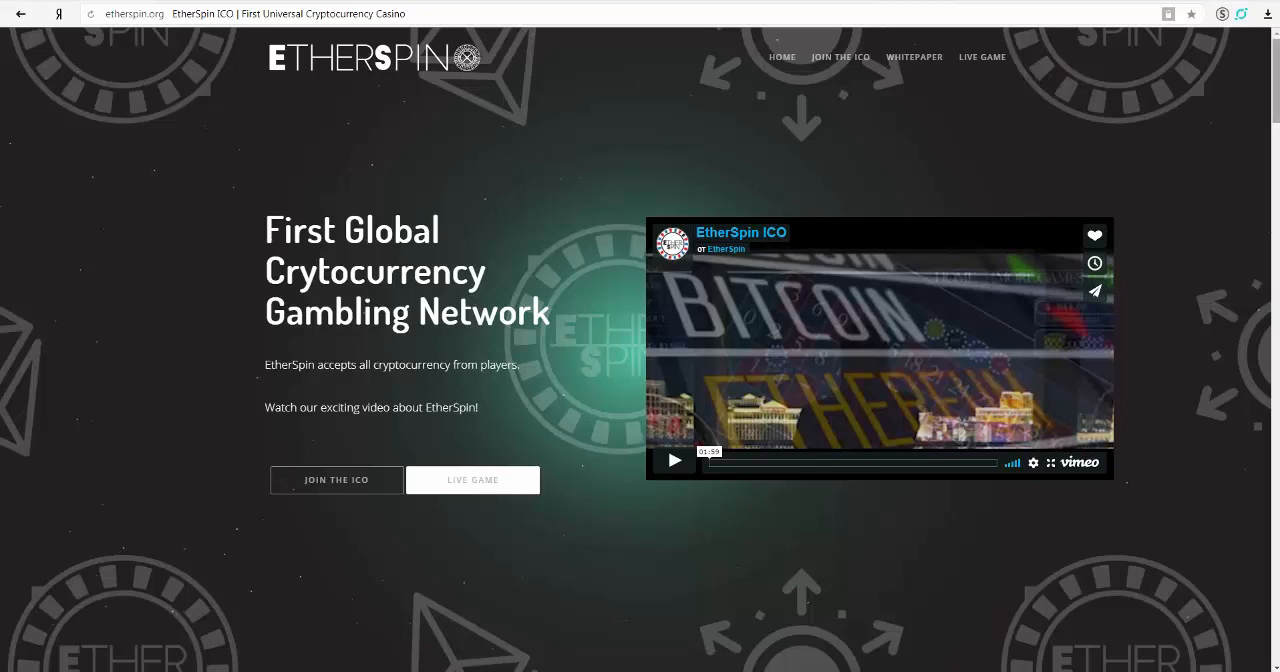
pyautogui.scroll(-3)
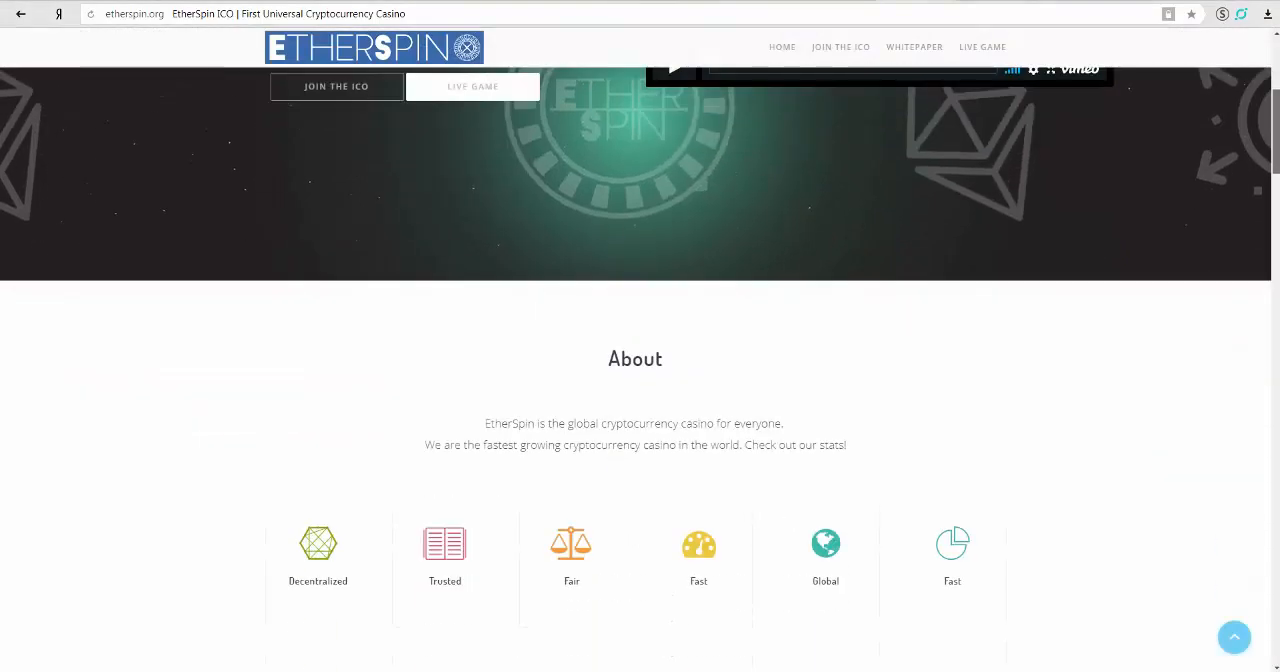
pyautogui.scroll(-3)
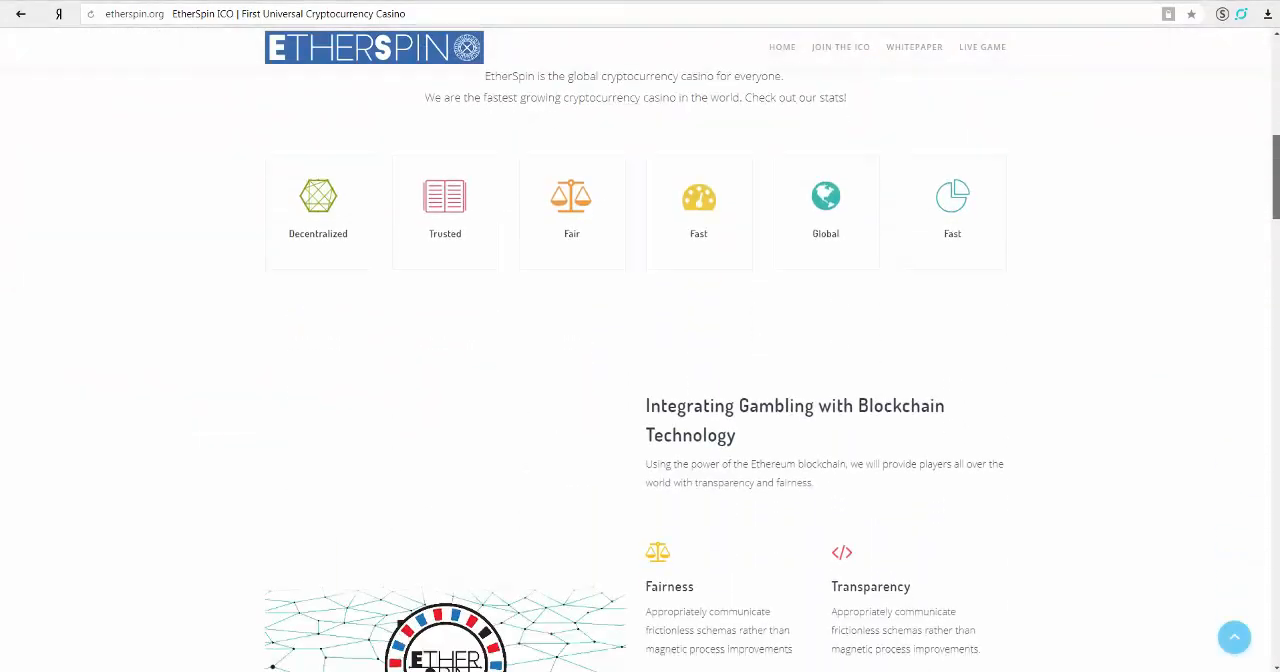
pyautogui.scroll(-3)
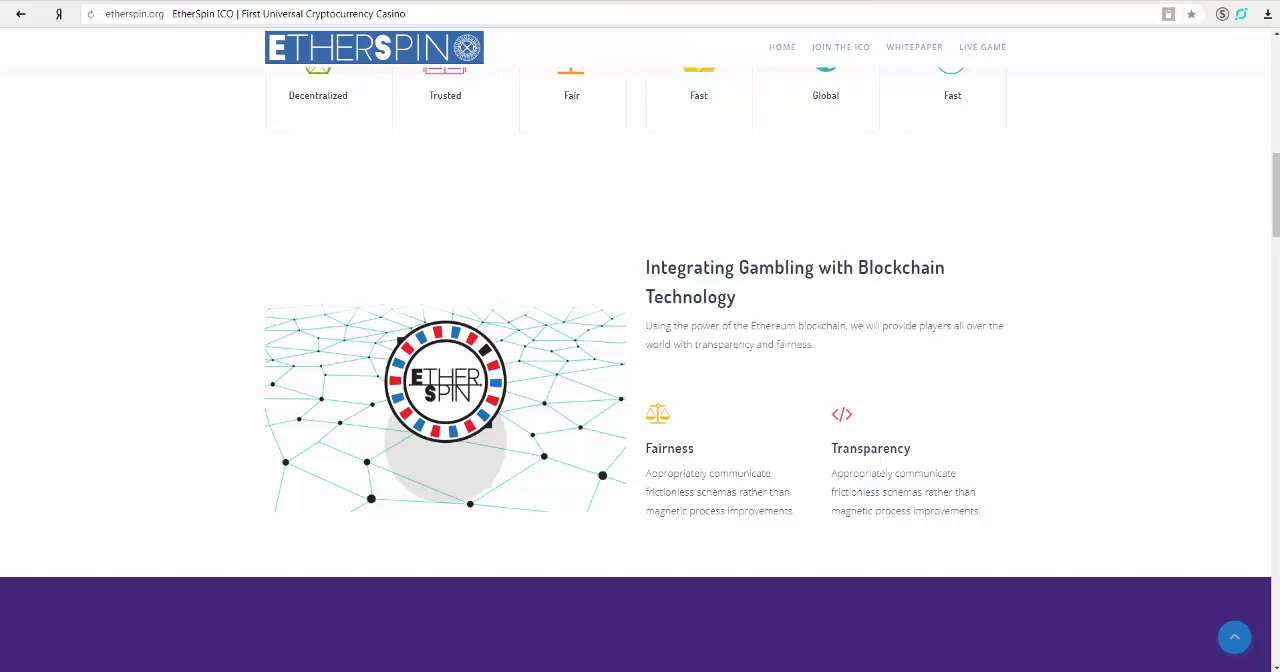
pyautogui.scroll(-3)
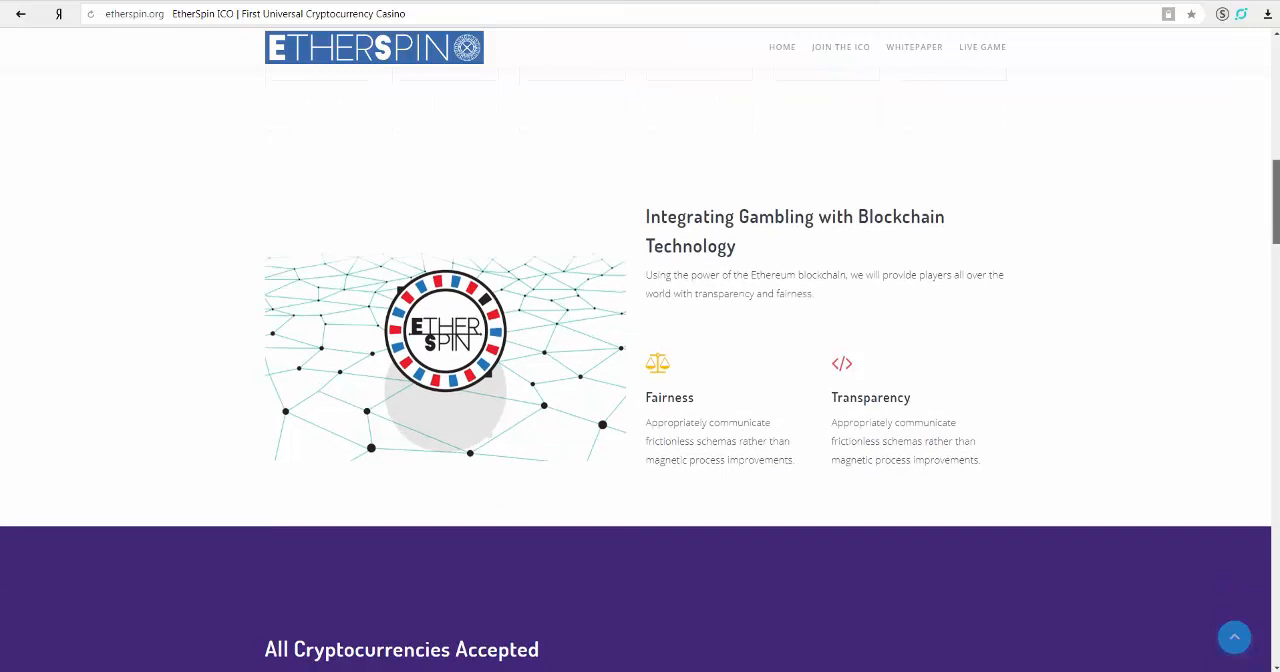
pyautogui.scroll(-3)
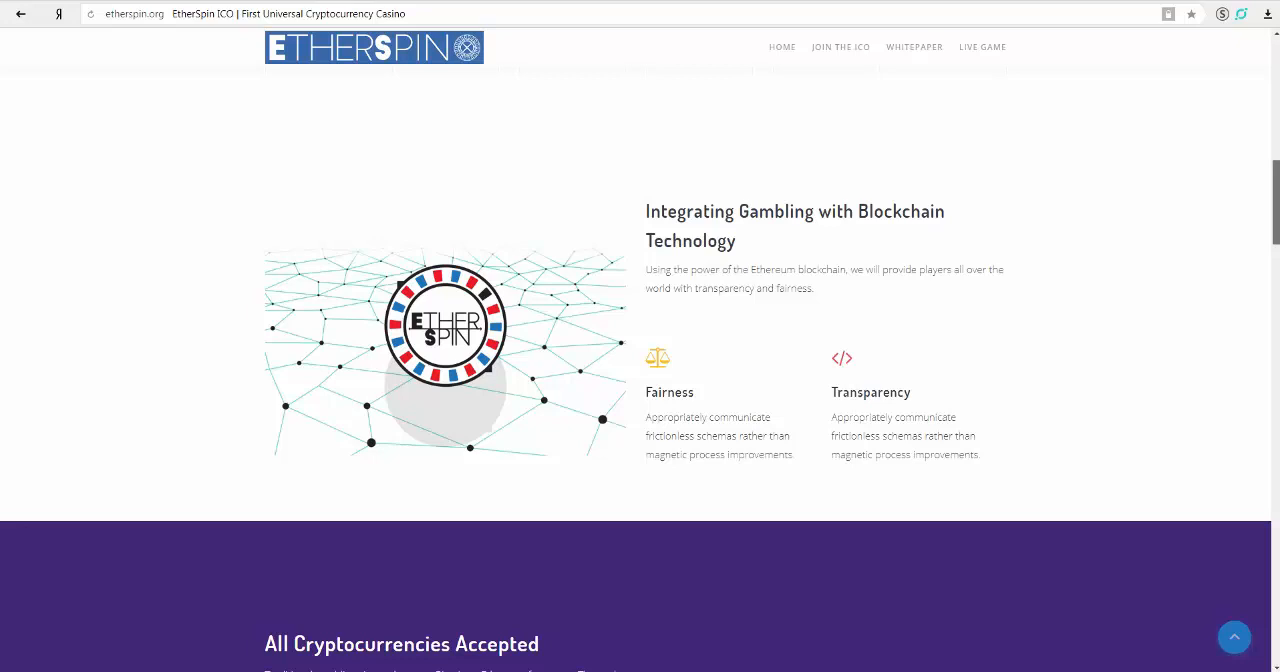
pyautogui.scroll(-3)
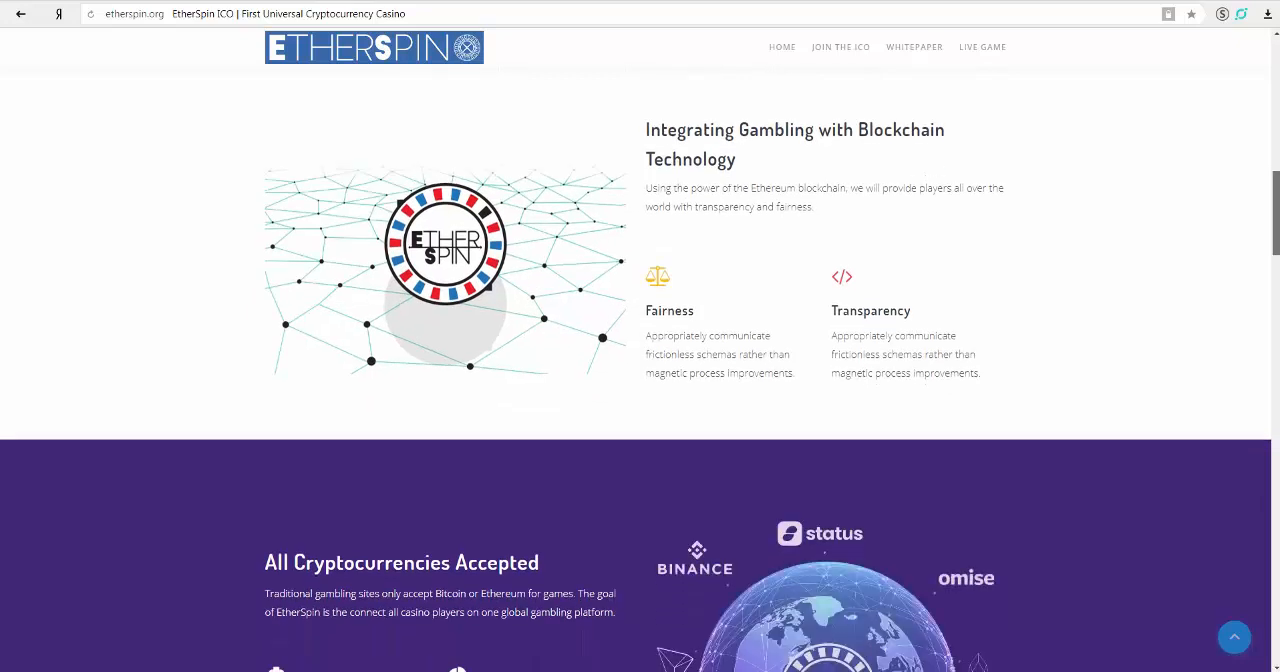
pyautogui.scroll(-3)
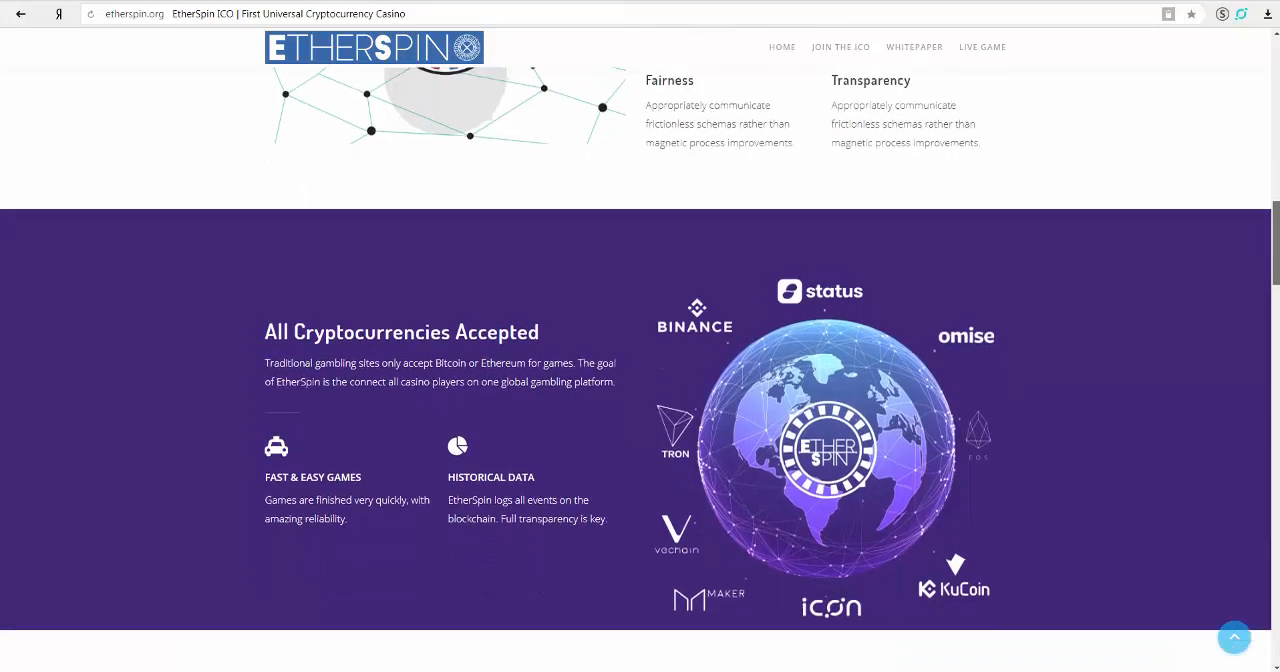
pyautogui.scroll(-3)
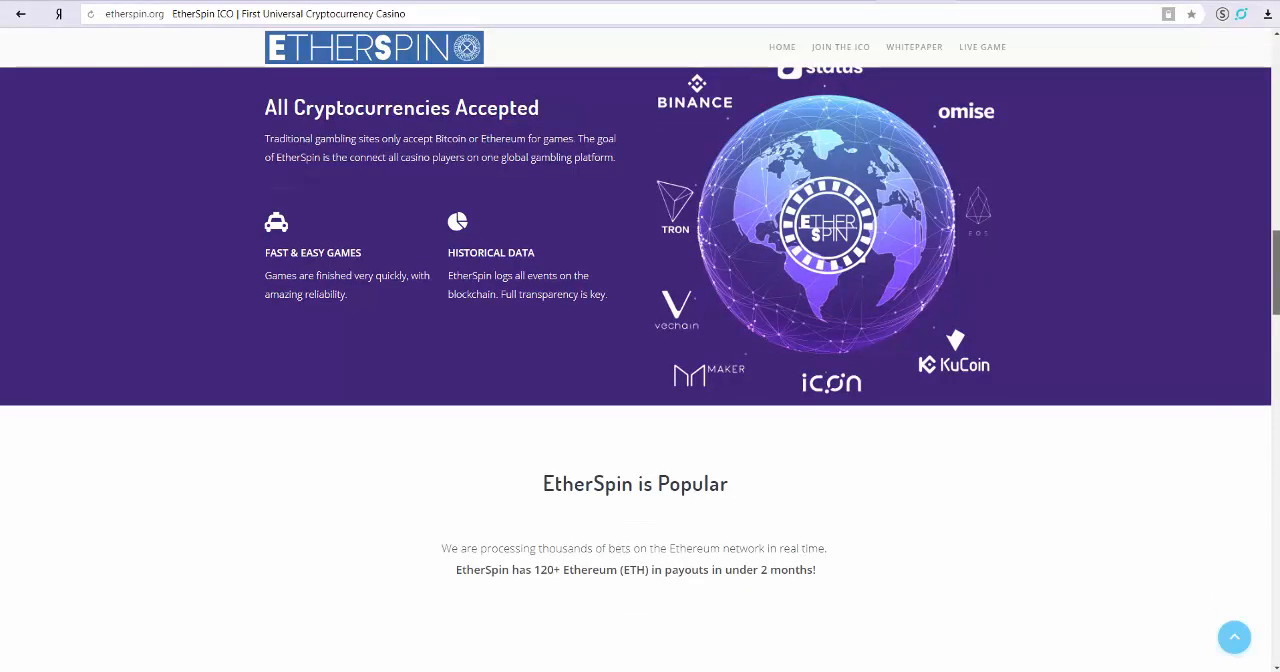
pyautogui.scroll(-3)
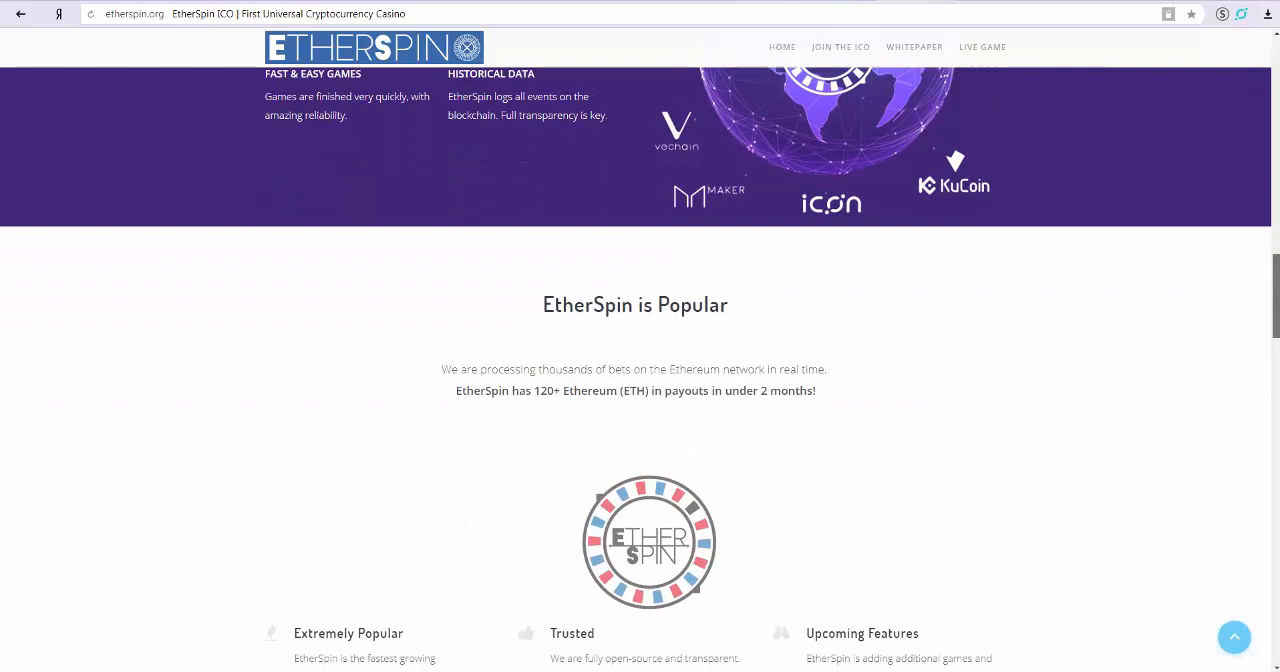
pyautogui.scroll(-3)
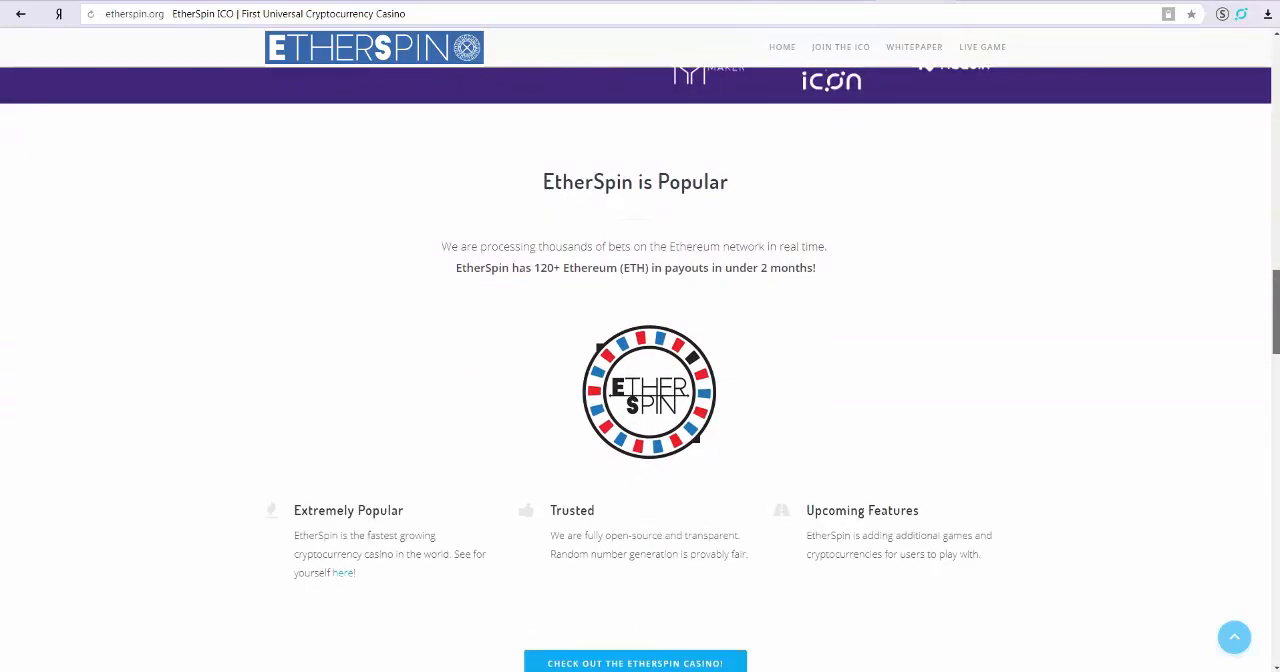
pyautogui.scroll(-3)
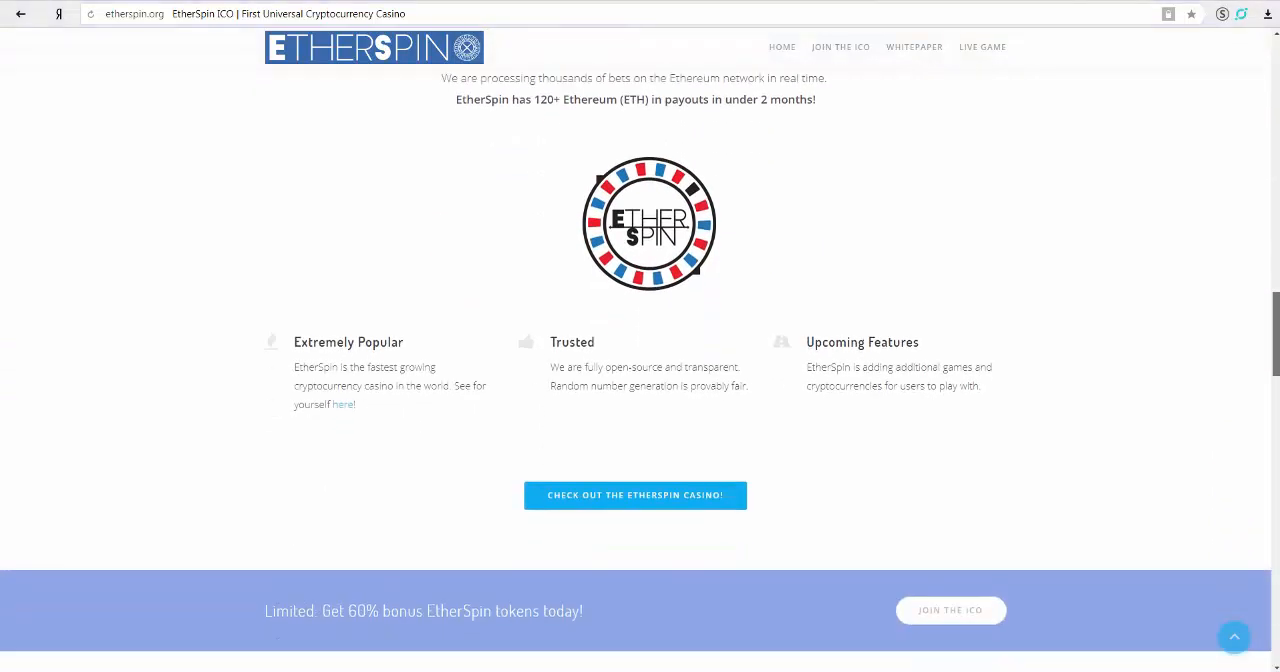
pyautogui.scroll(-3)
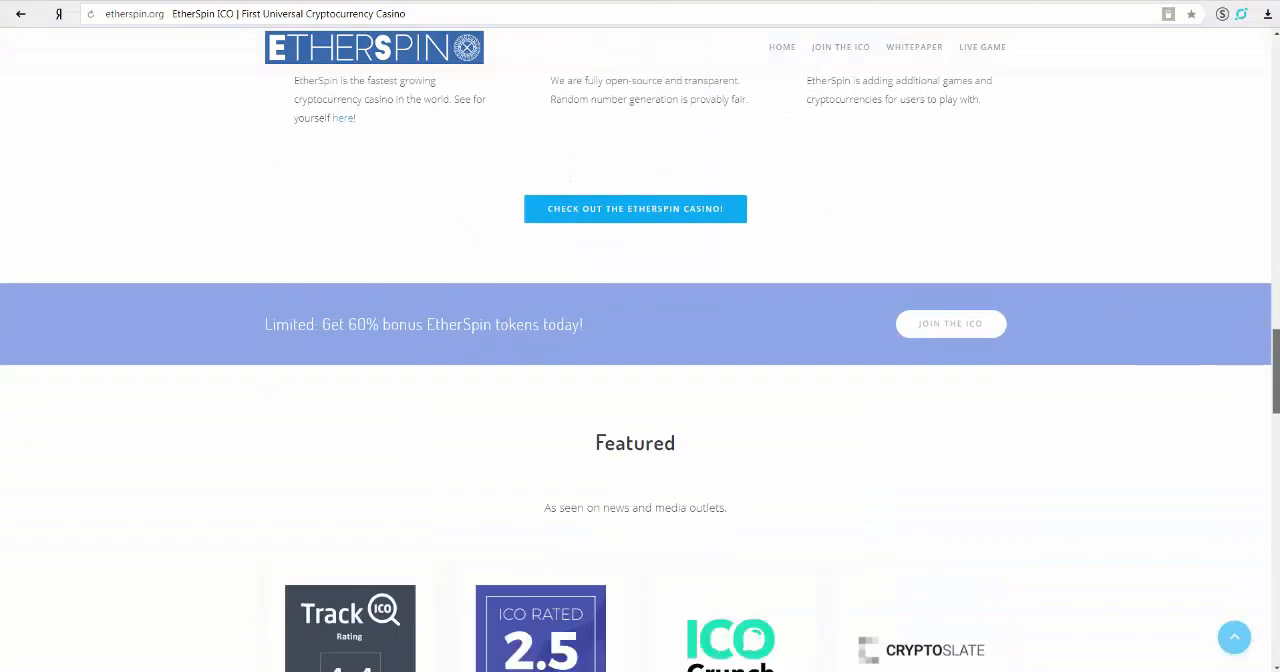
pyautogui.scroll(-3)
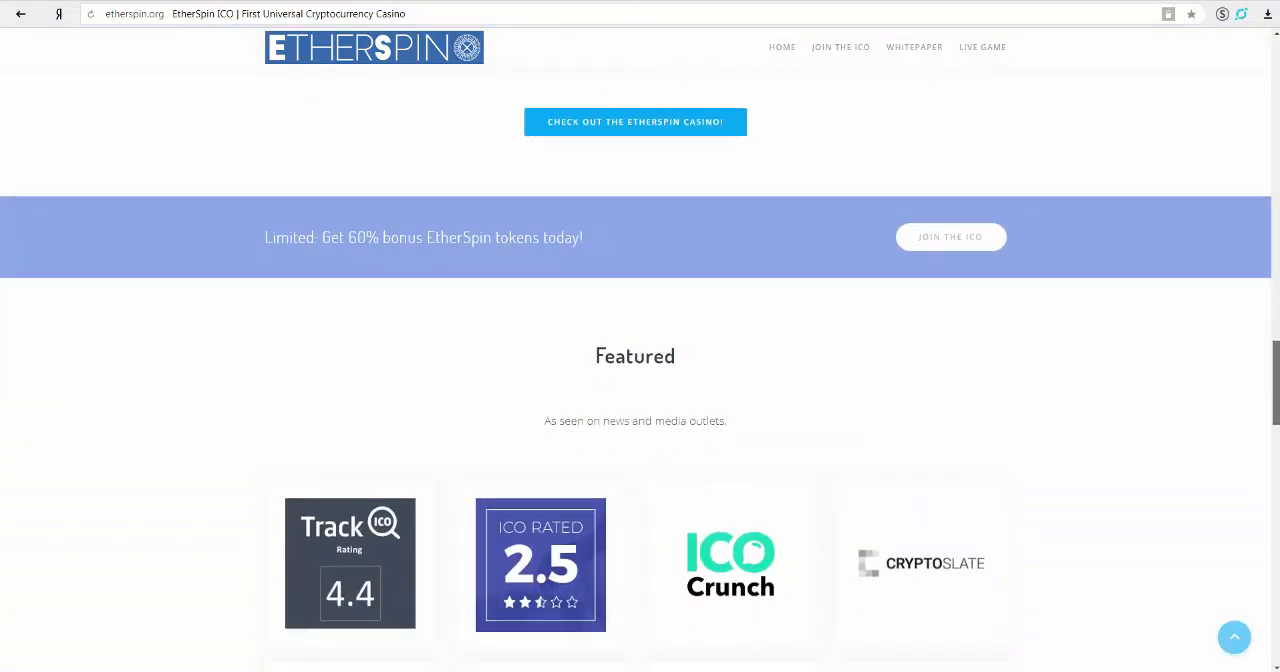
pyautogui.scroll(-3)
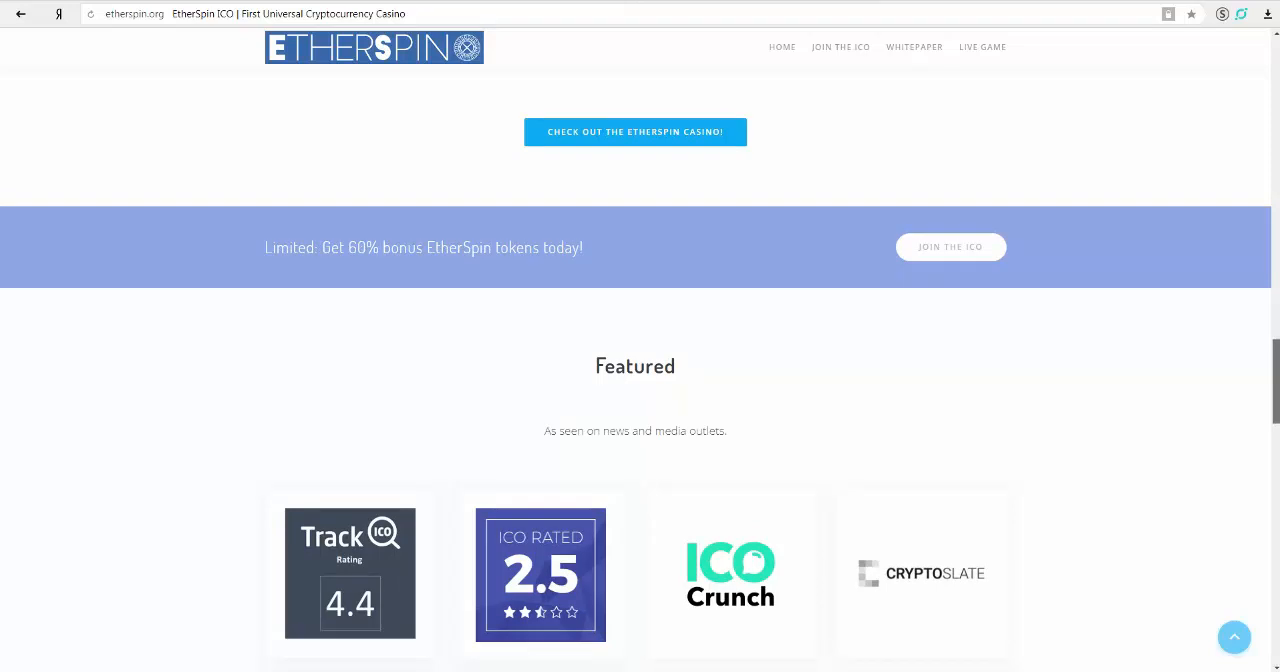
pyautogui.scroll(-3)
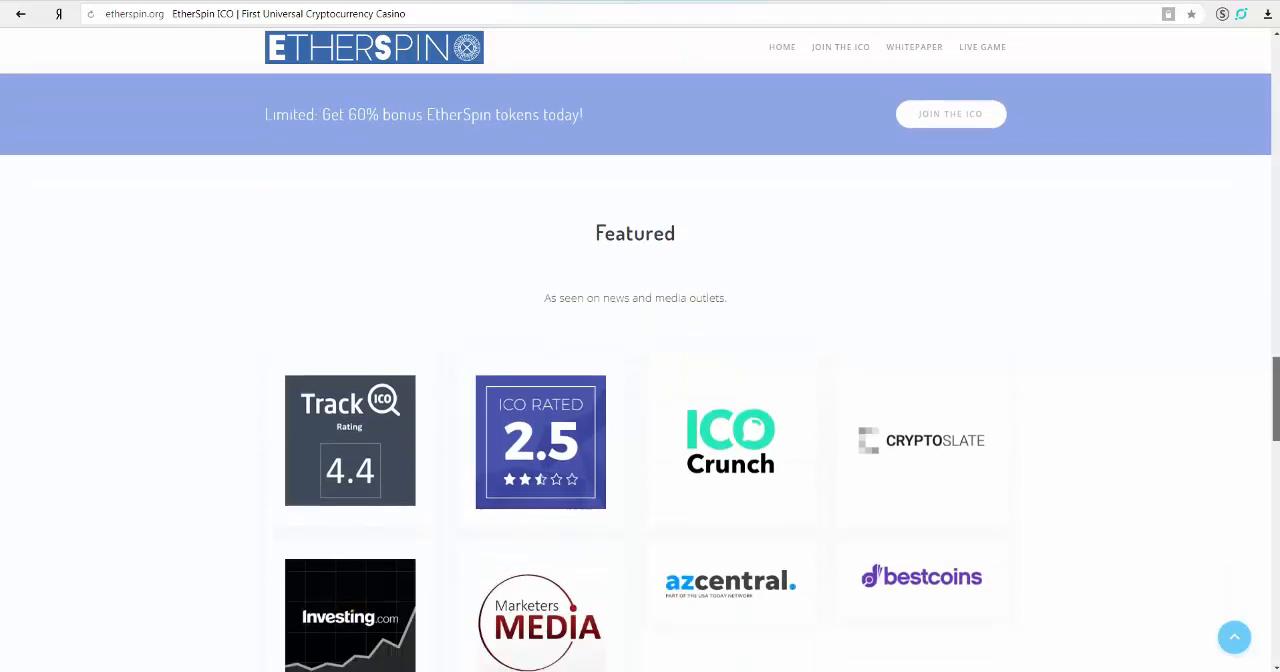
pyautogui.scroll(-3)
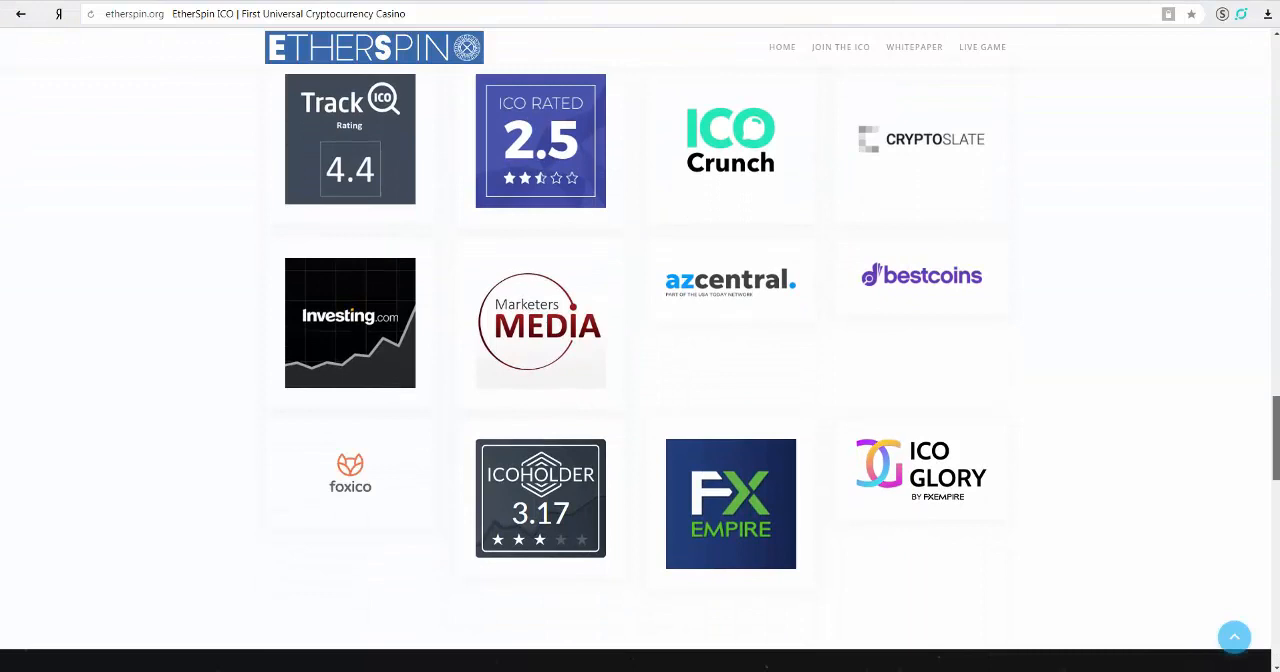
pyautogui.scroll(3)
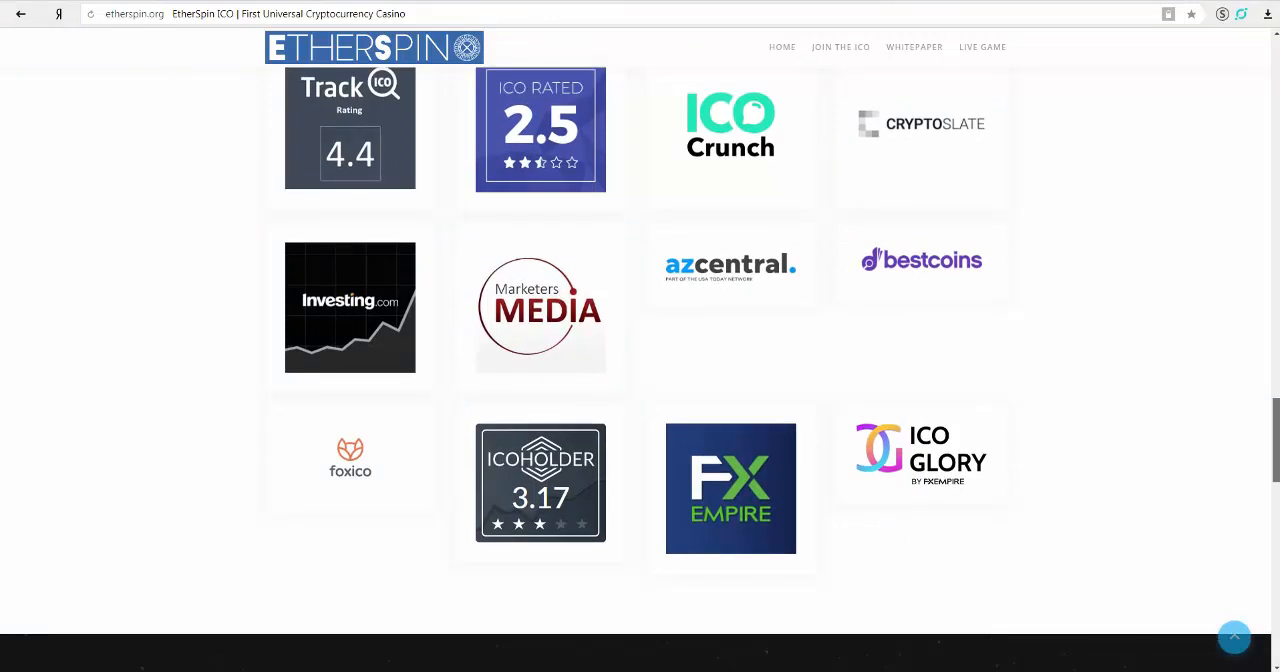
pyautogui.scroll(-3)
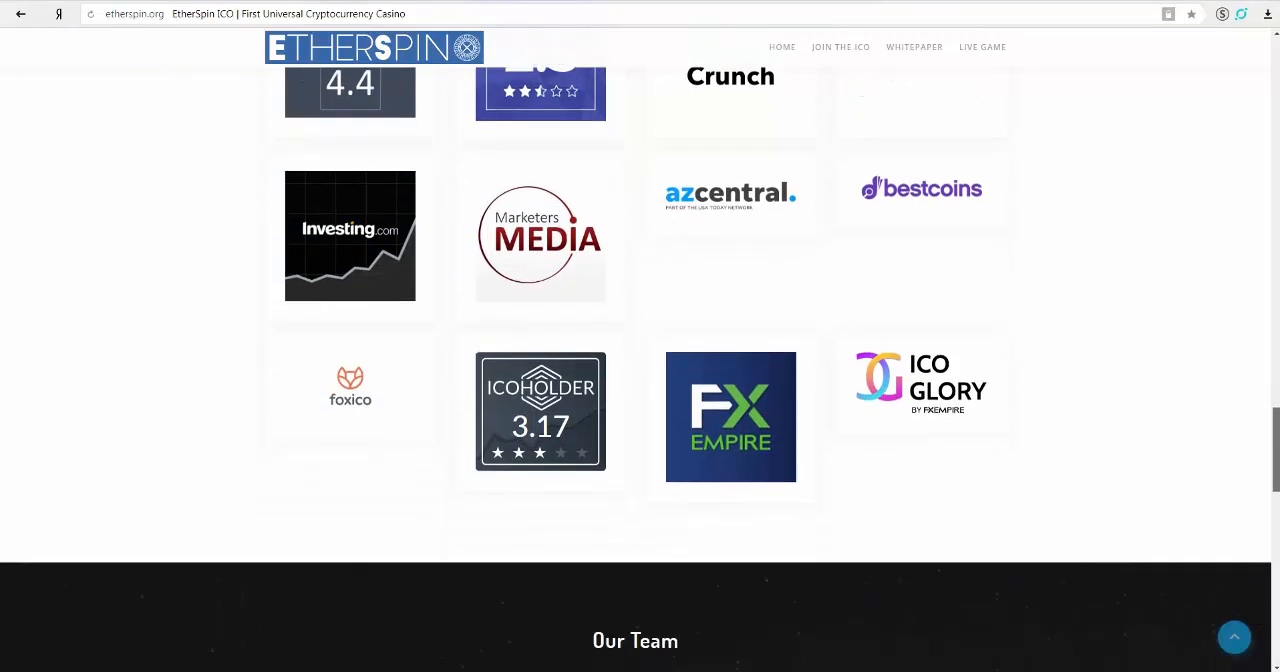
pyautogui.scroll(-3)
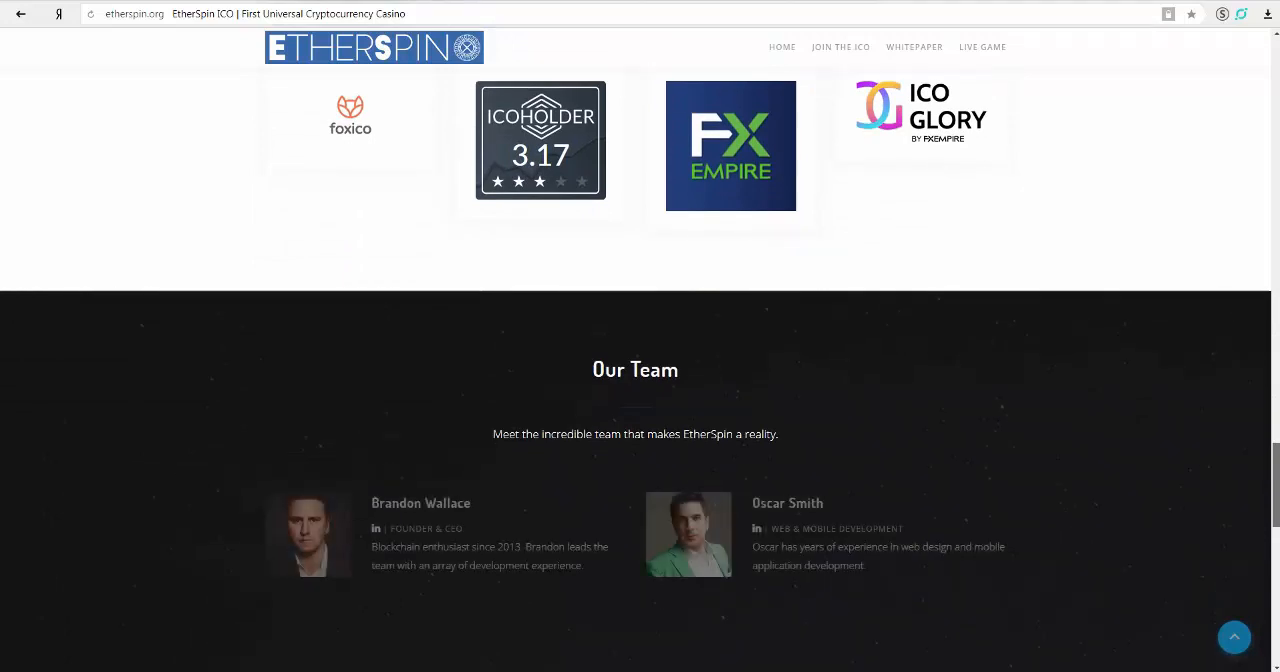
pyautogui.scroll(-3)
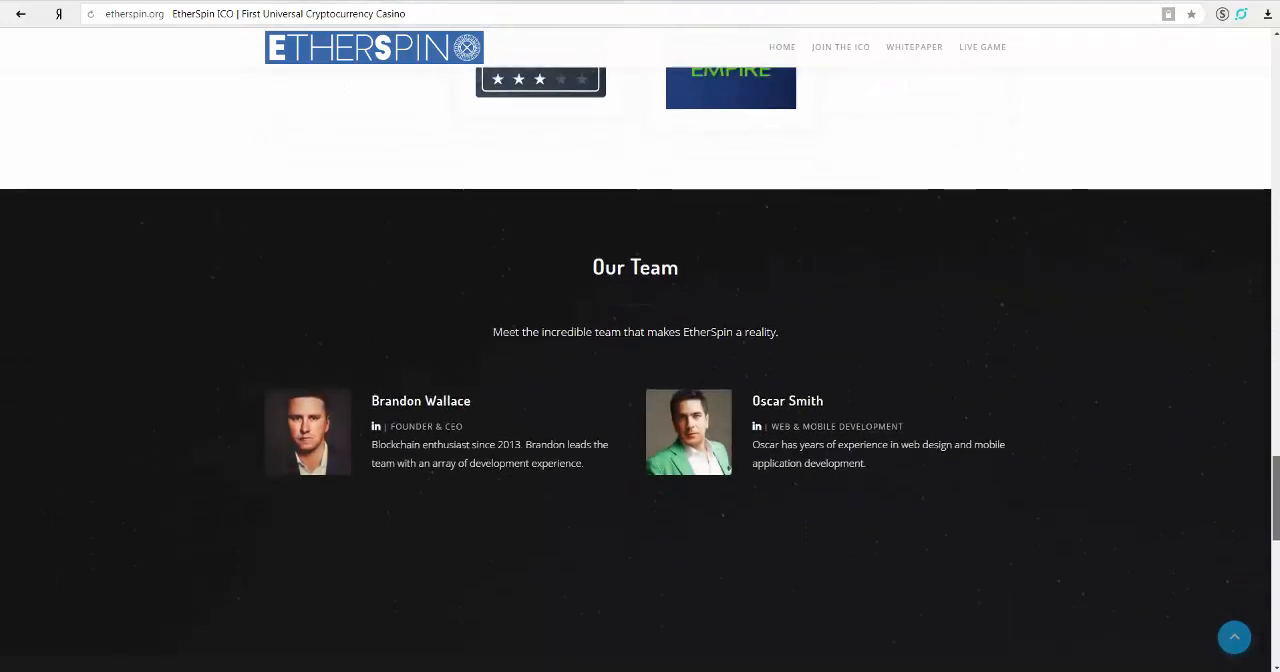
pyautogui.scroll(-3)
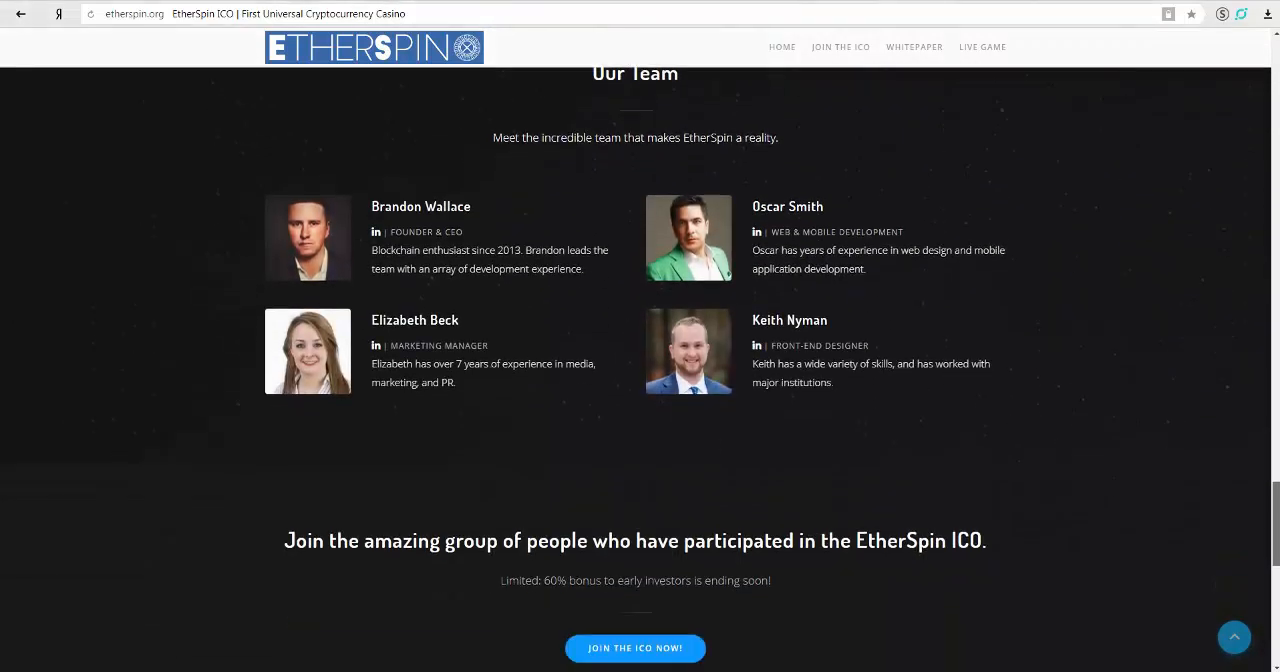
pyautogui.scroll(-3)
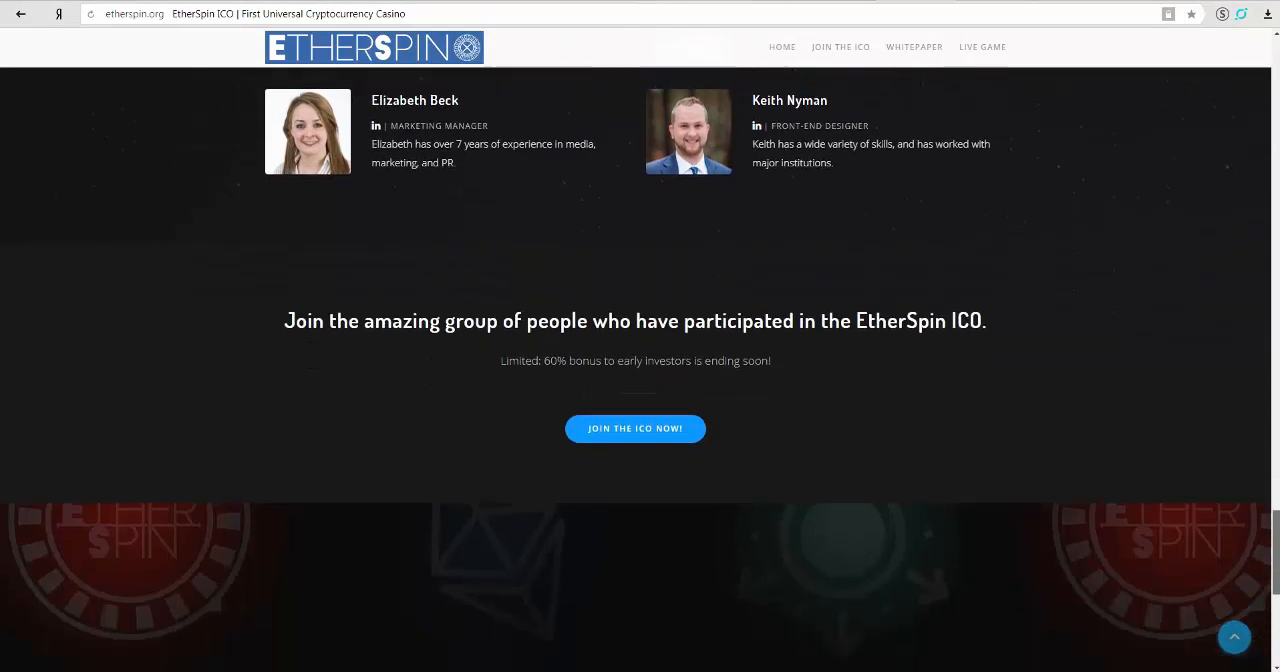
pyautogui.scroll(-3)
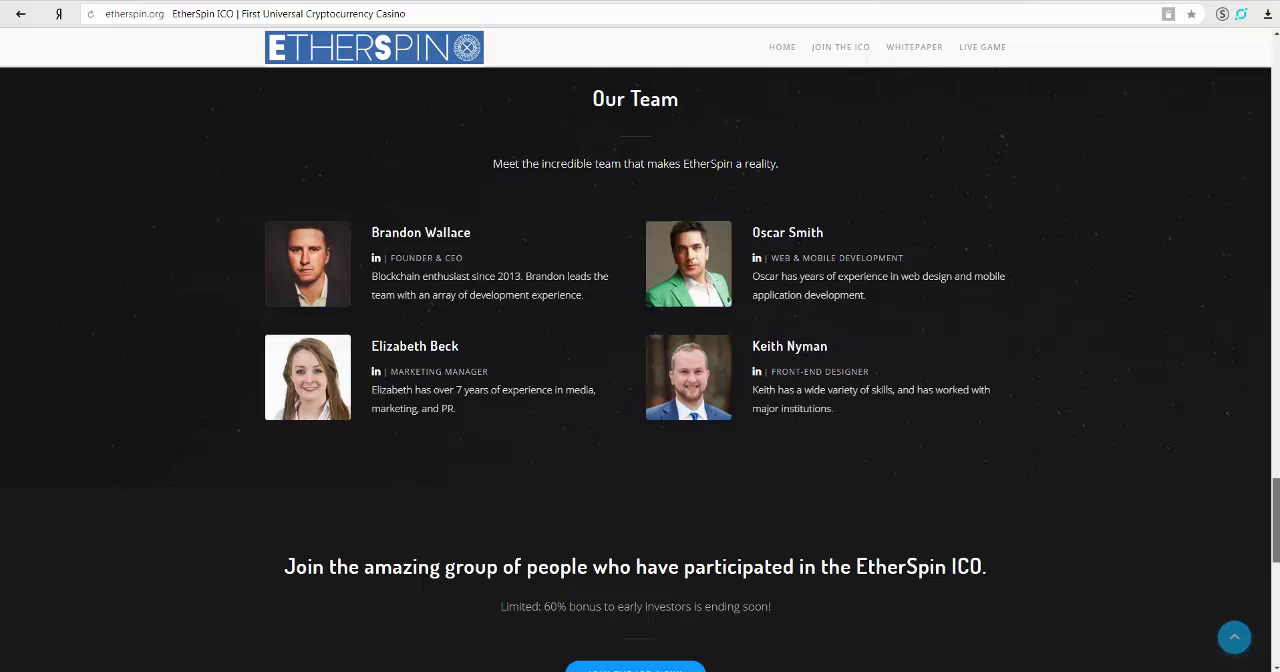
pyautogui.scroll(-3)
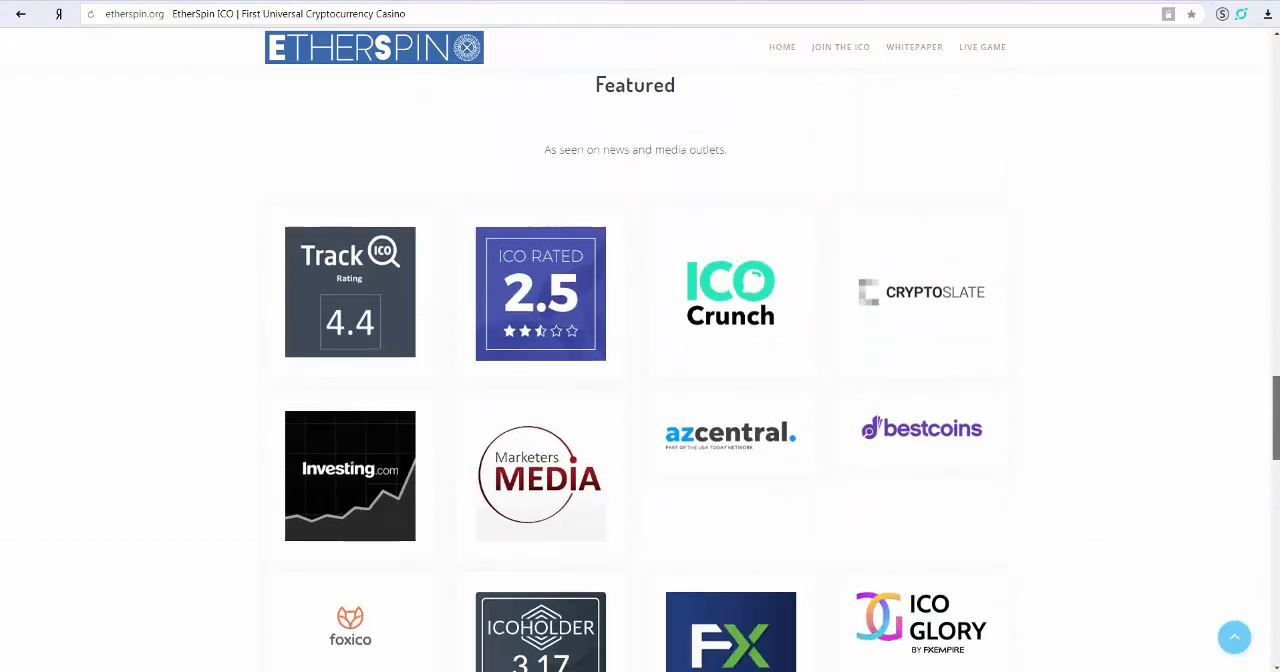
pyautogui.scroll(-3)
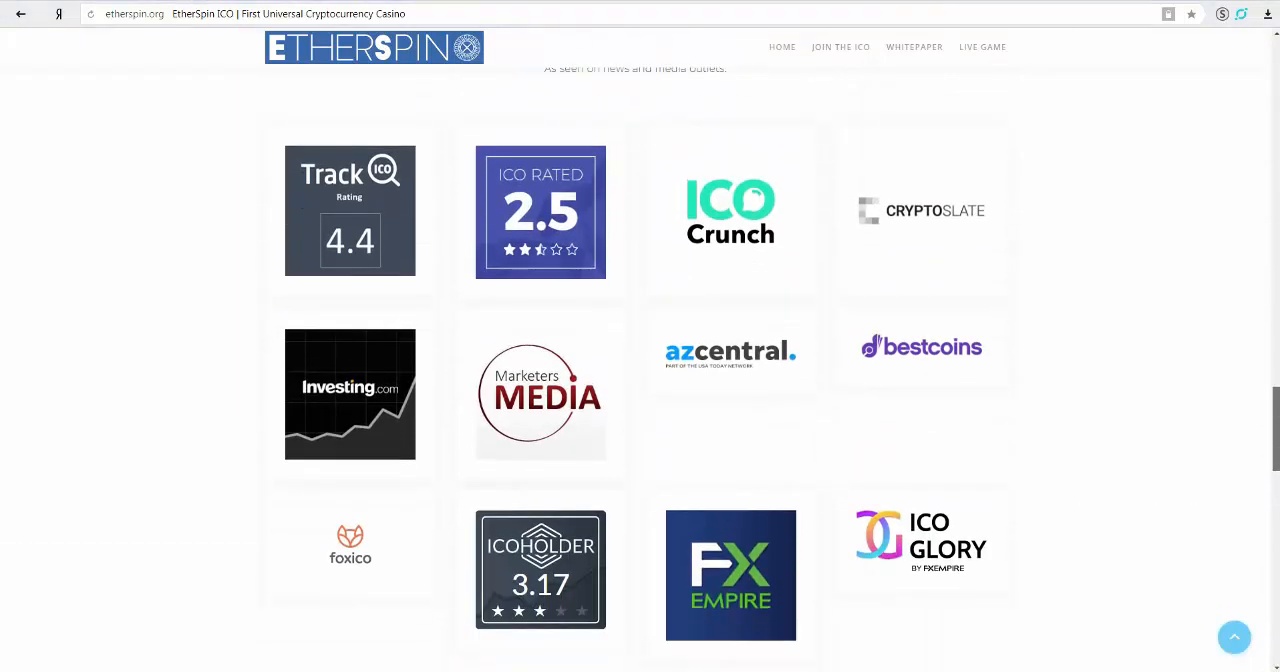
pyautogui.scroll(3)
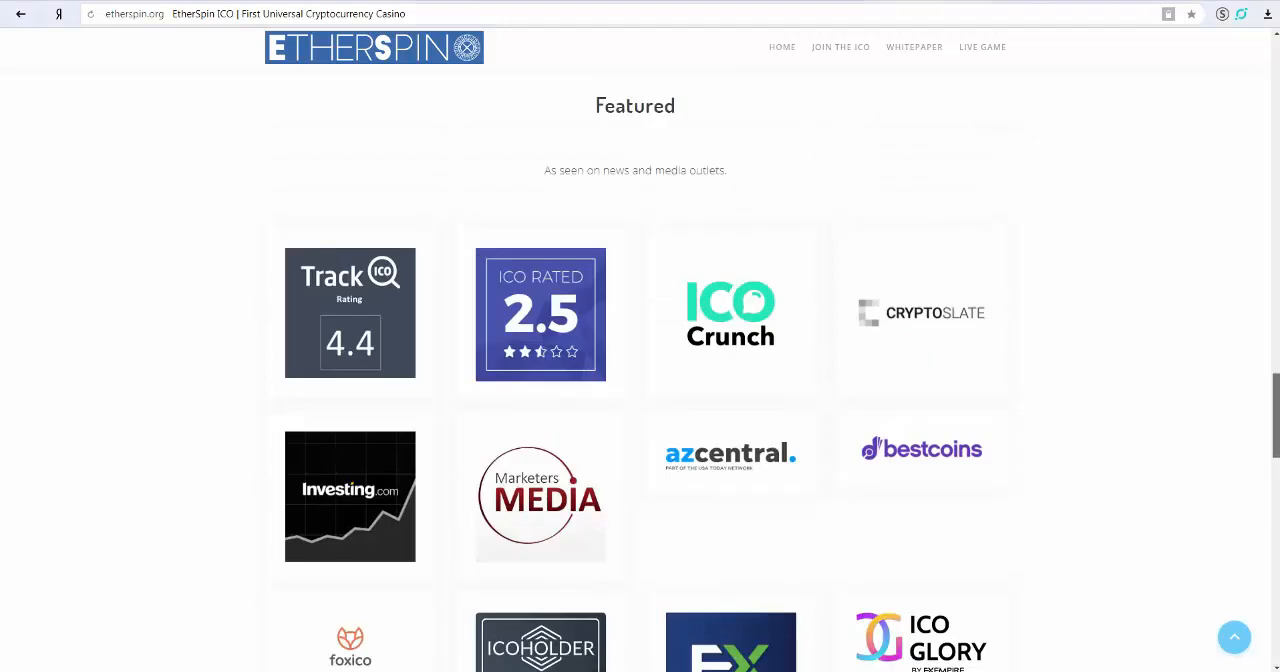
pyautogui.scroll(3)
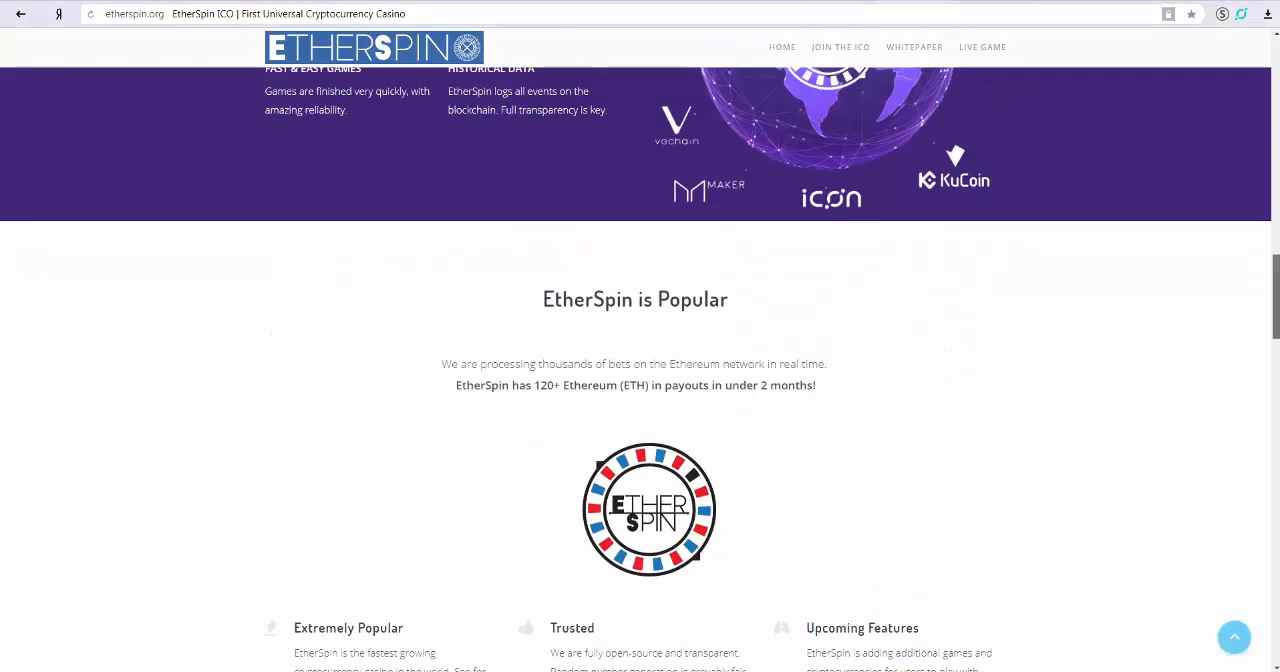
pyautogui.scroll(3)
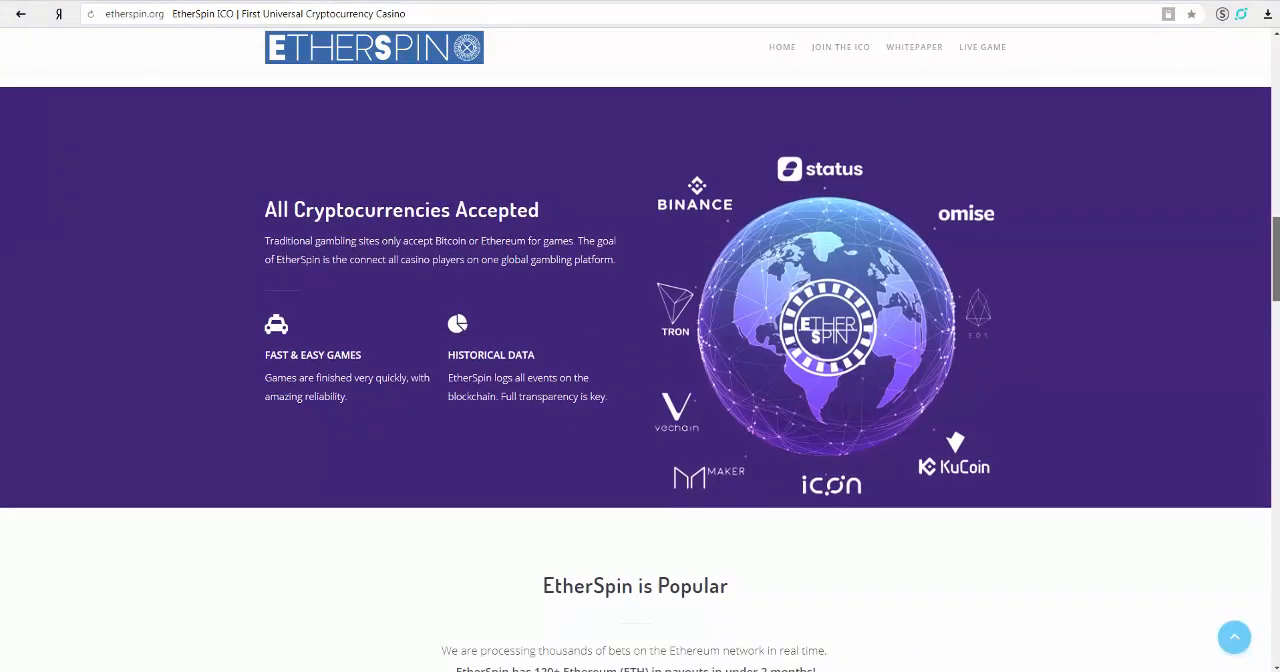